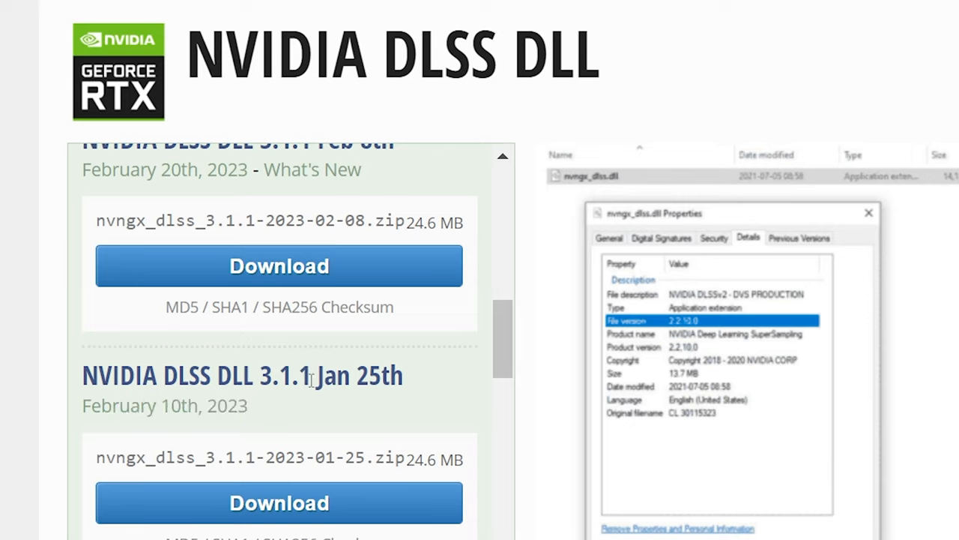
# Step: View the NVIDIA DLSS DLL download page and its listed releases on TechPowerUp
pyautogui.doubleClick(285, 375)
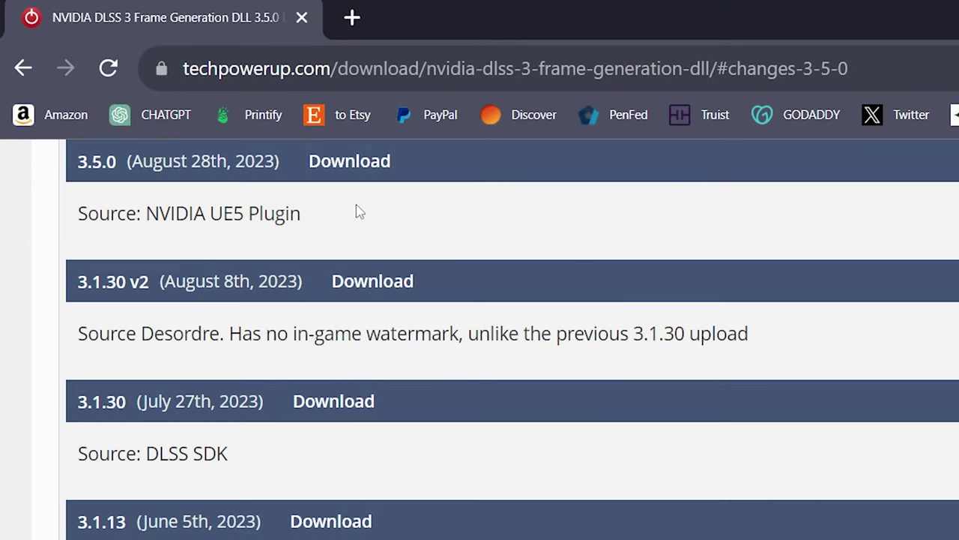
# Step: Highlight the changelog note that Frame Generation 3.5.0 is sourced from the NVIDIA UE5 Plugin
pyautogui.doubleClick(283, 213)
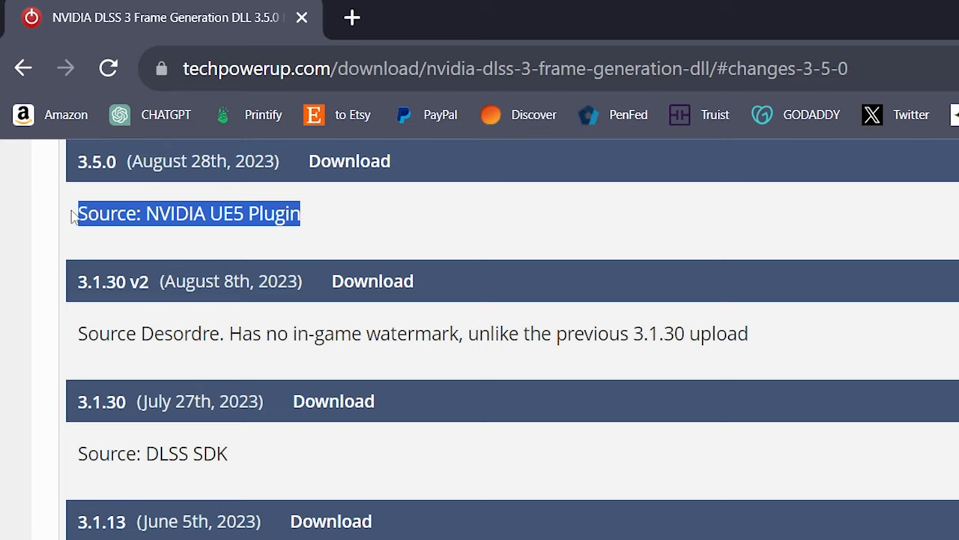
pyautogui.click(323, 217)
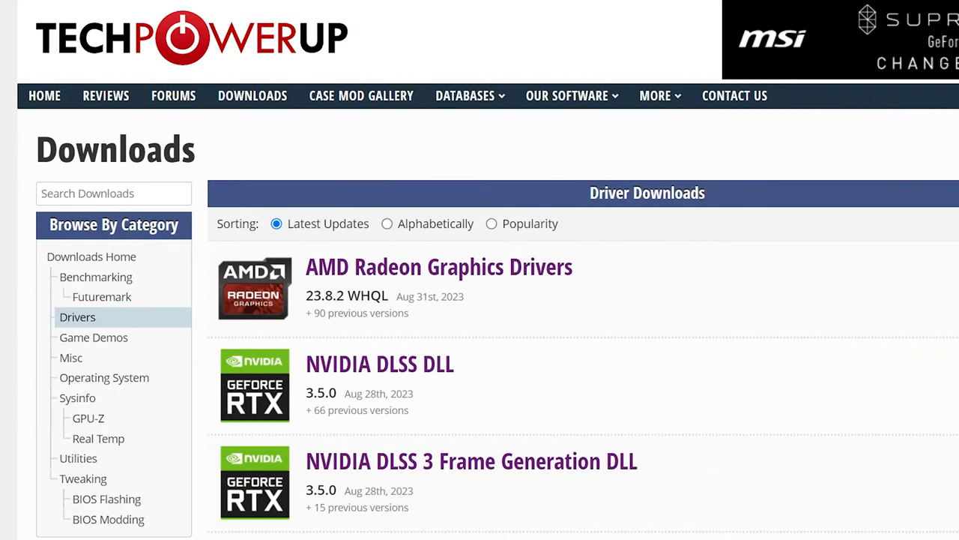
pyautogui.moveTo(497, 367)
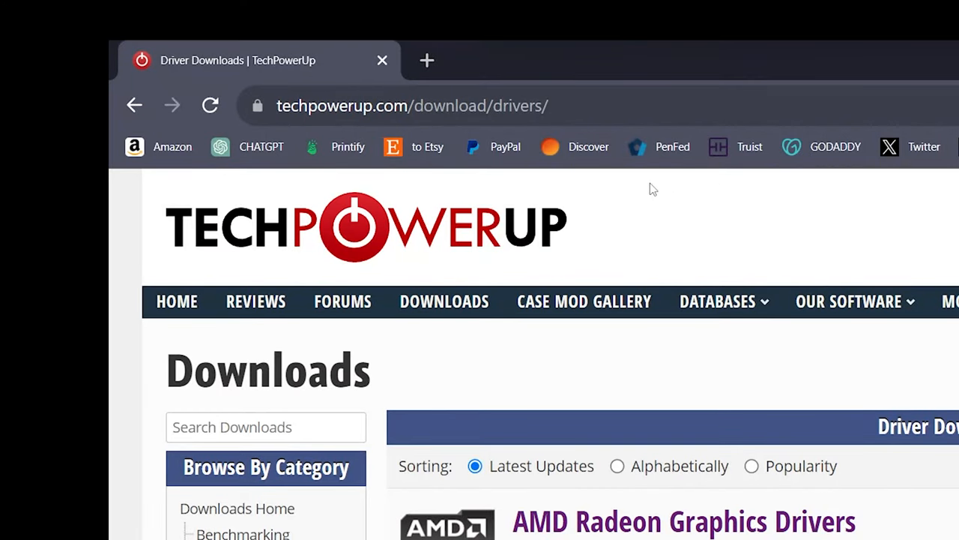
# Step: Show the Drivers downloads listing with both DLSS DLLs at 3.5.0
pyautogui.click(333, 105)
pyautogui.write('n')
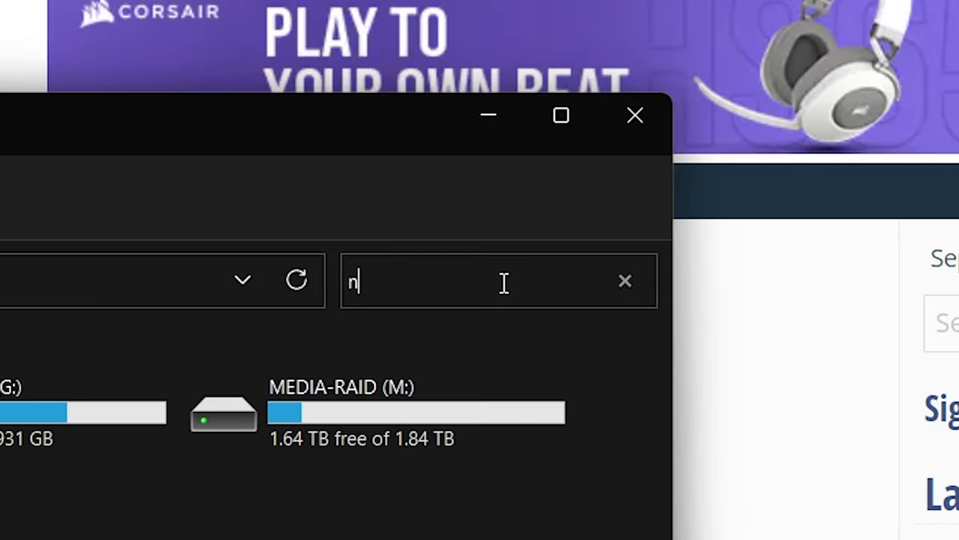
# Step: Rename the game's nvngx_dlss.dll to nvngx_dlss.dll.old and paste the new DLL into its folder
pyautogui.write('vnd')
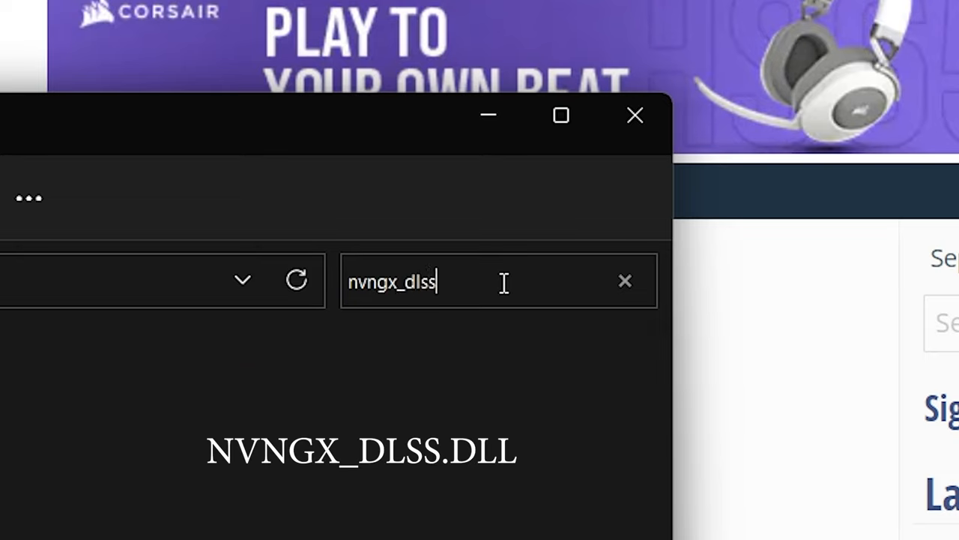
pyautogui.write('.dll')
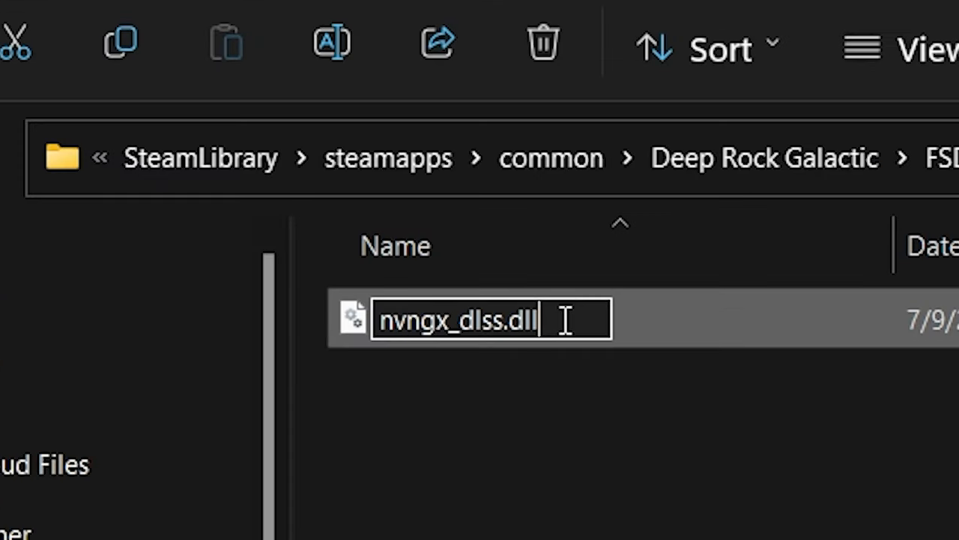
pyautogui.press('Enter')
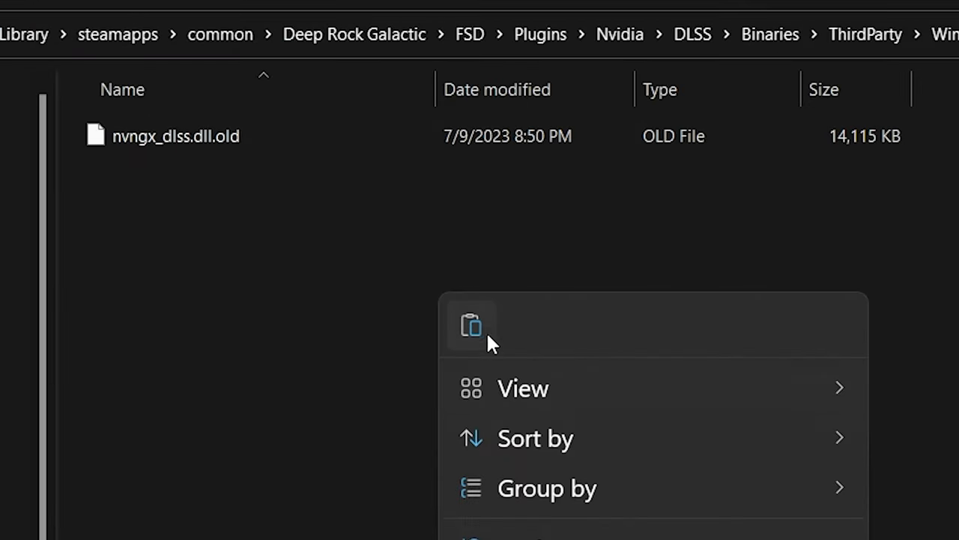
pyautogui.click(470, 327)
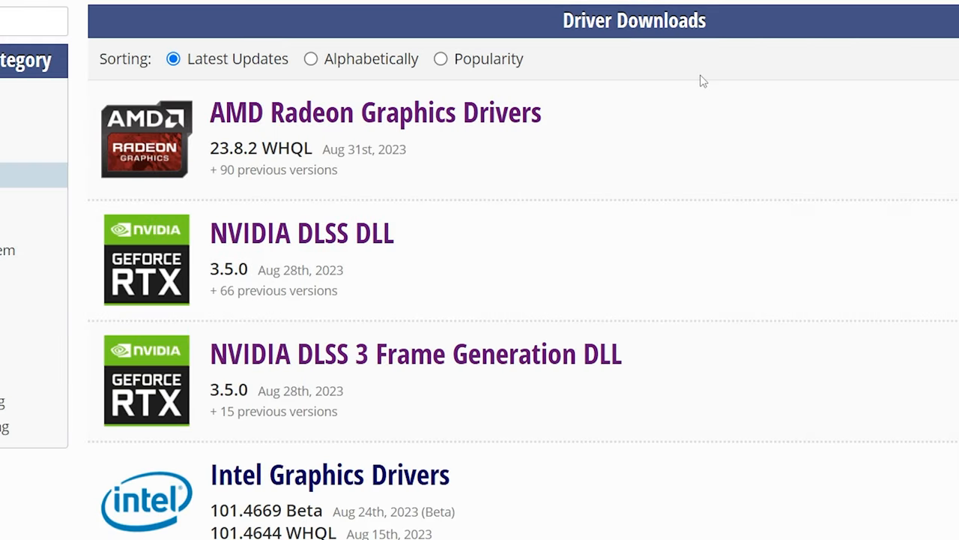
pyautogui.moveTo(348, 367)
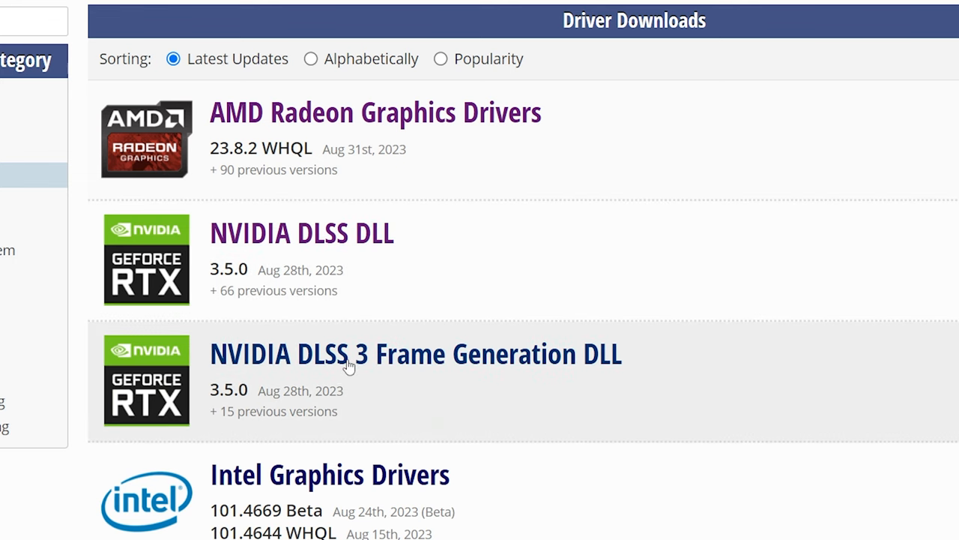
# Step: Request the NVIDIA DLSS 3 Frame Generation DLL 3.5.0 zip download
pyautogui.click(348, 355)
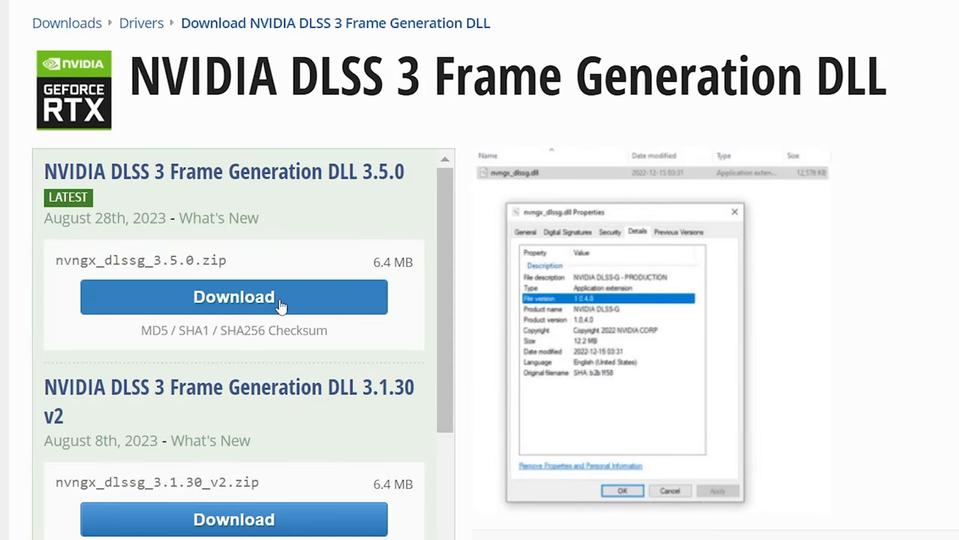
pyautogui.click(234, 296)
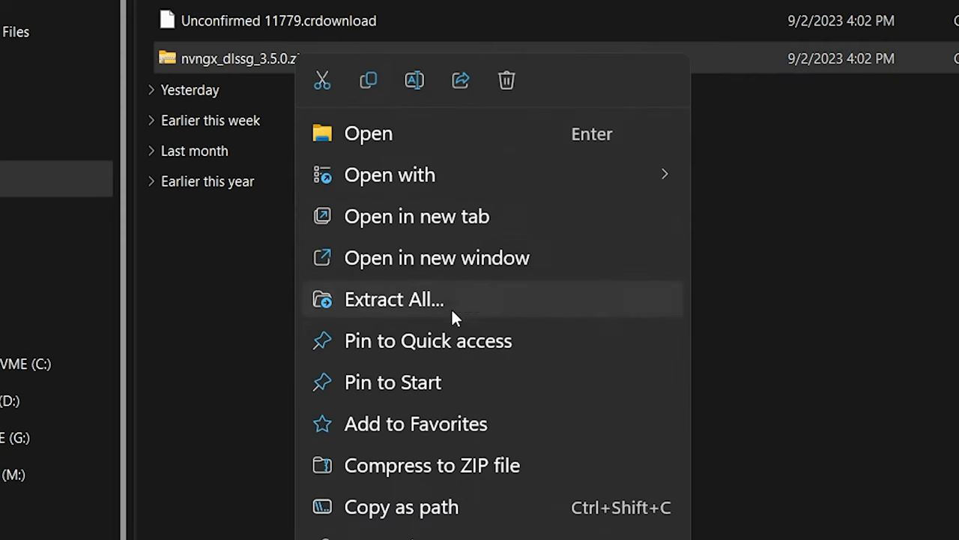
# Step: Extract the nvngx_dlssg_3.5.0 zip into Downloads without showing the extracted files
pyautogui.click(392, 300)
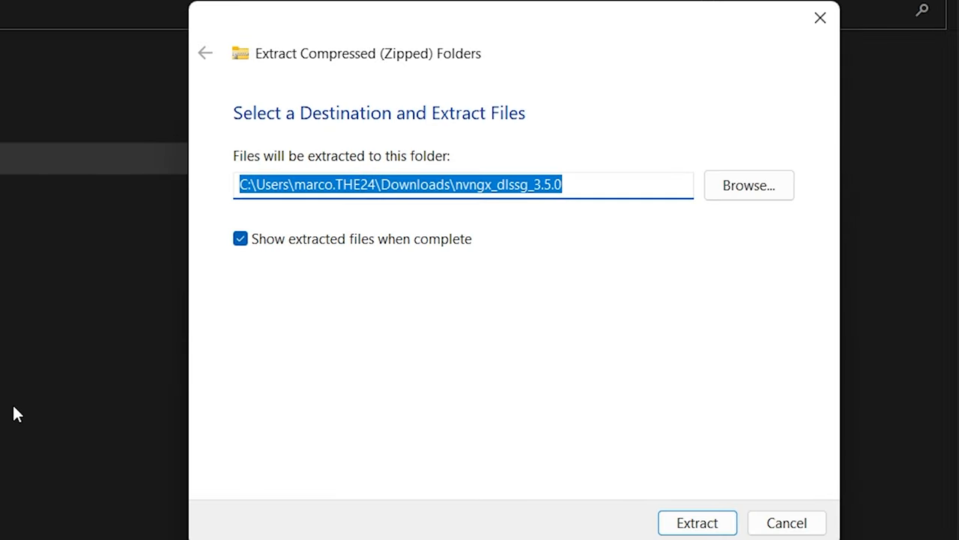
pyautogui.click(239, 238)
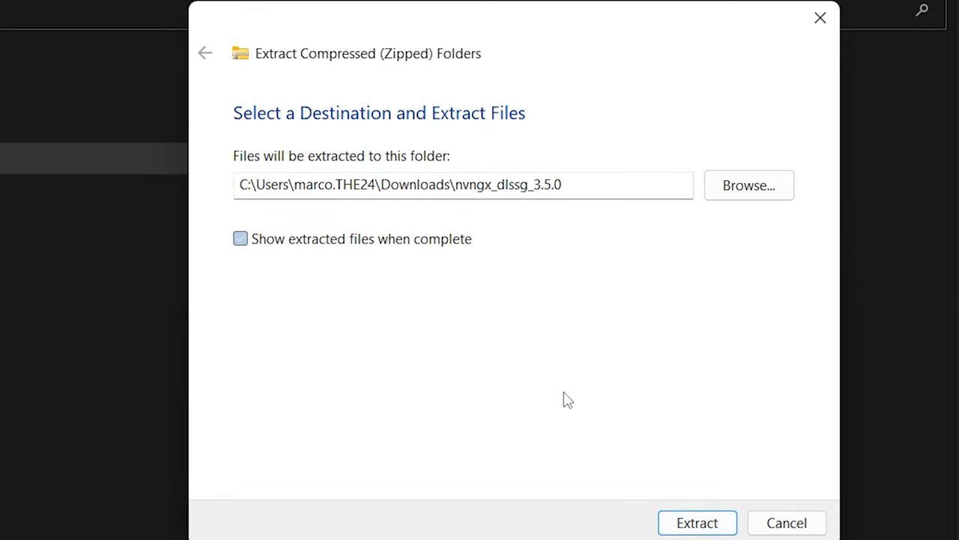
pyautogui.click(696, 522)
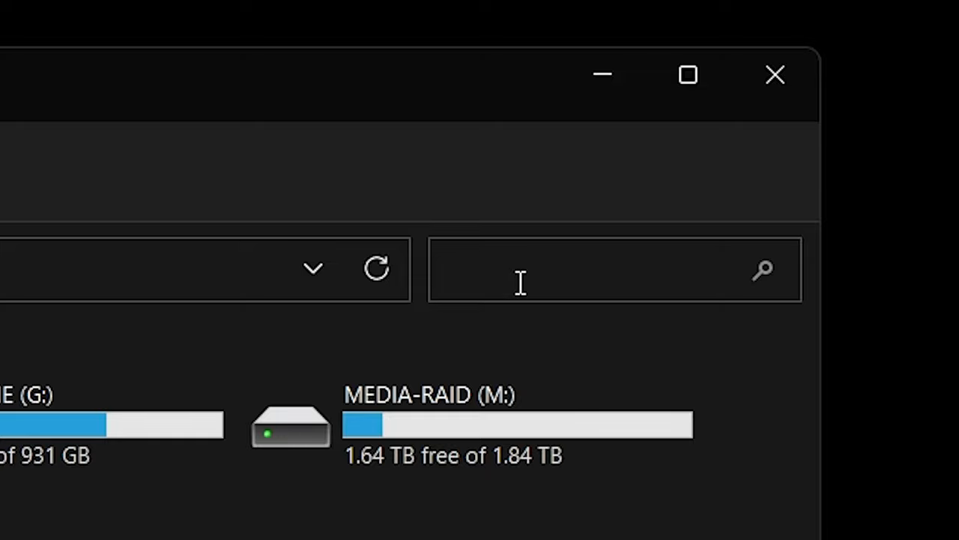
# Step: Search File Explorer for nvngx_dlssg.dll to locate the game's existing copy
pyautogui.write('nvngx_dl')
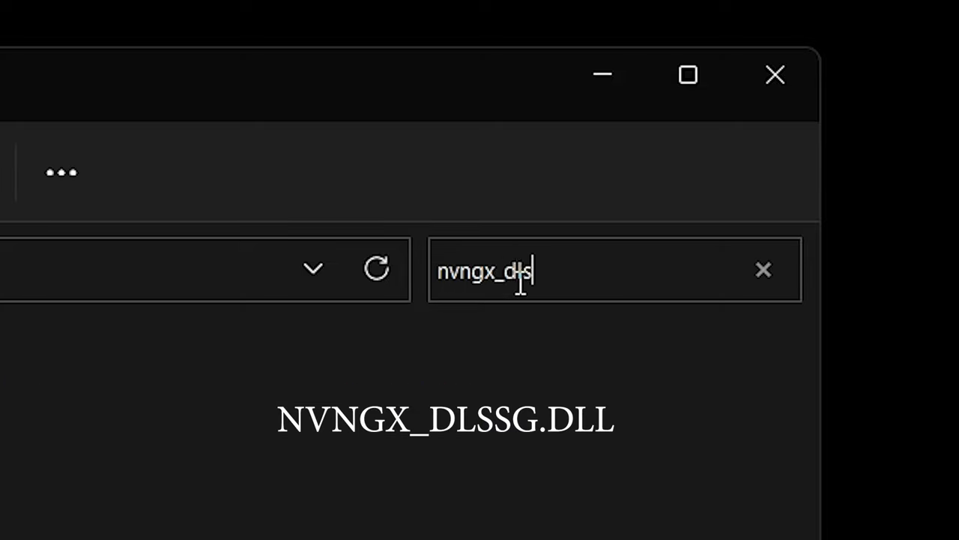
pyautogui.write('sg.dll')
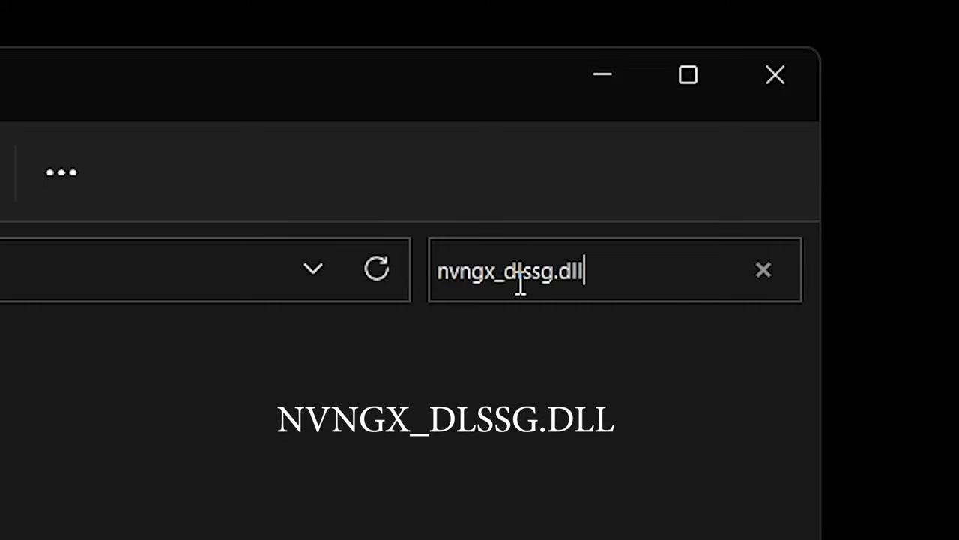
pyautogui.press('Enter')
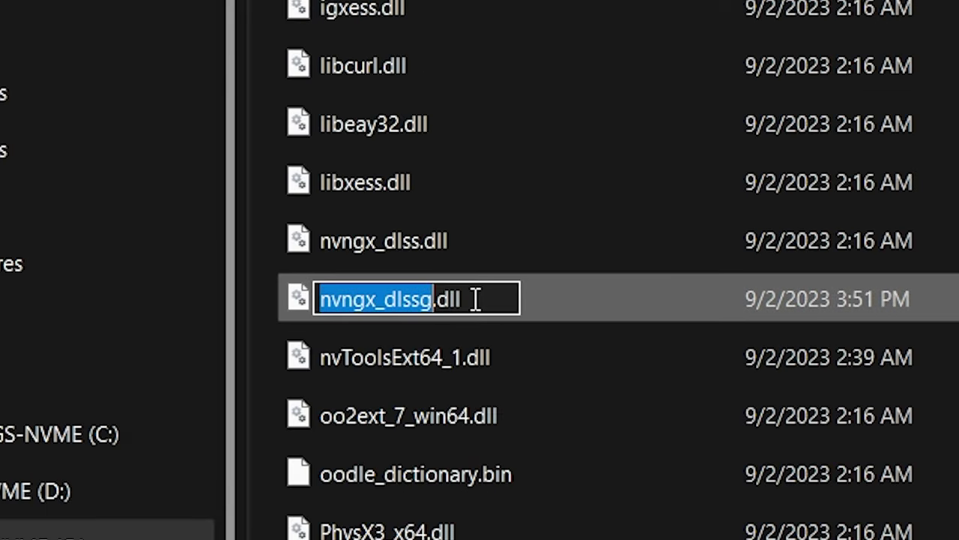
# Step: Rename the original to nvngx_dlssg.dll.old and view the new DLL's Properties
pyautogui.write('.old')
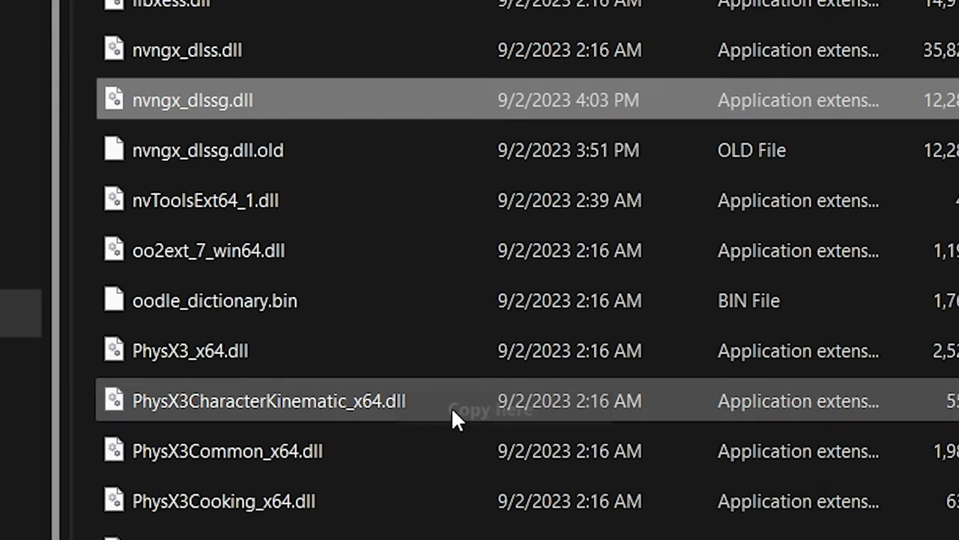
pyautogui.rightClick(180, 99)
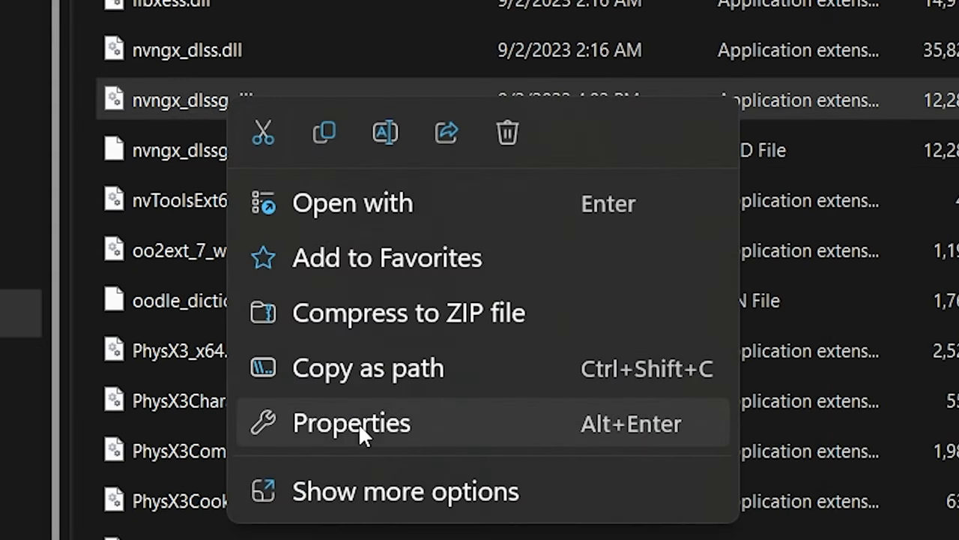
pyautogui.click(351, 423)
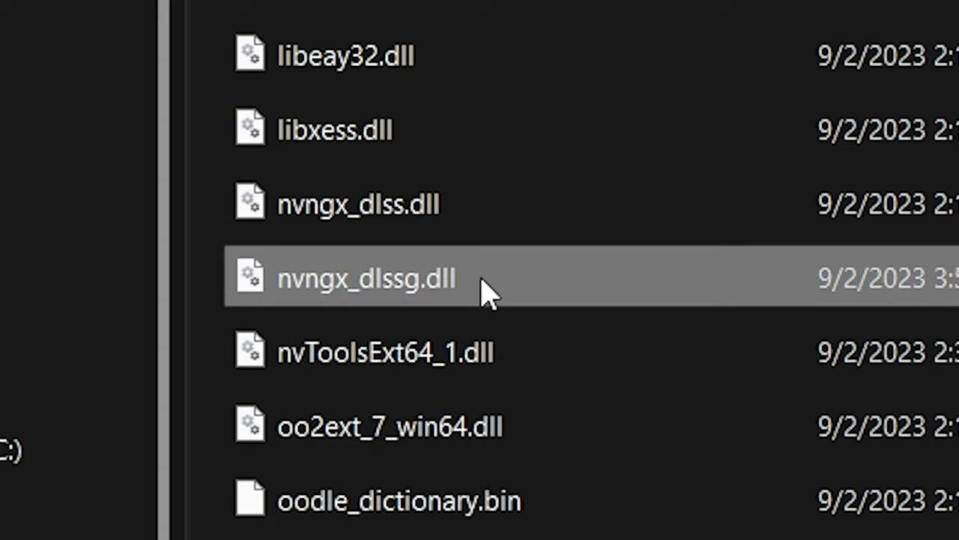
pyautogui.moveTo(526, 491)
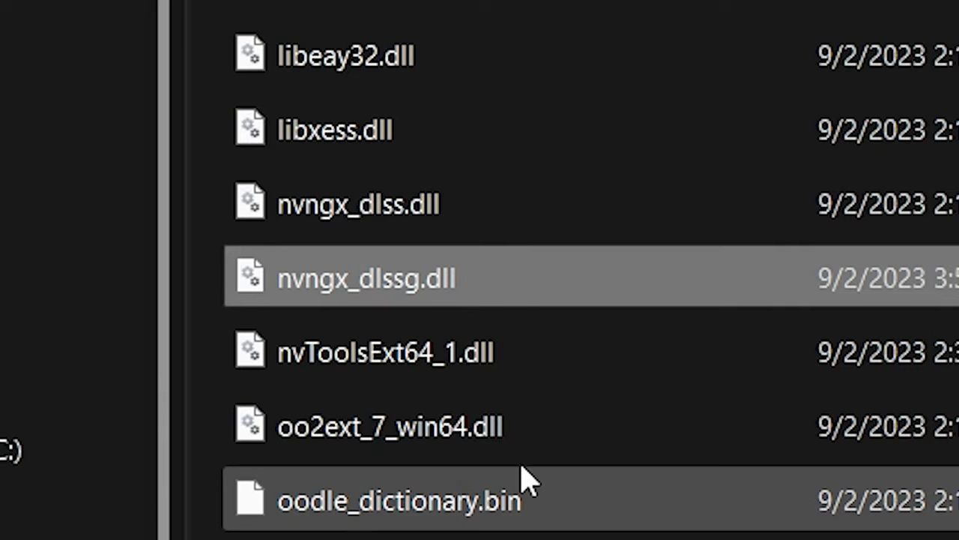